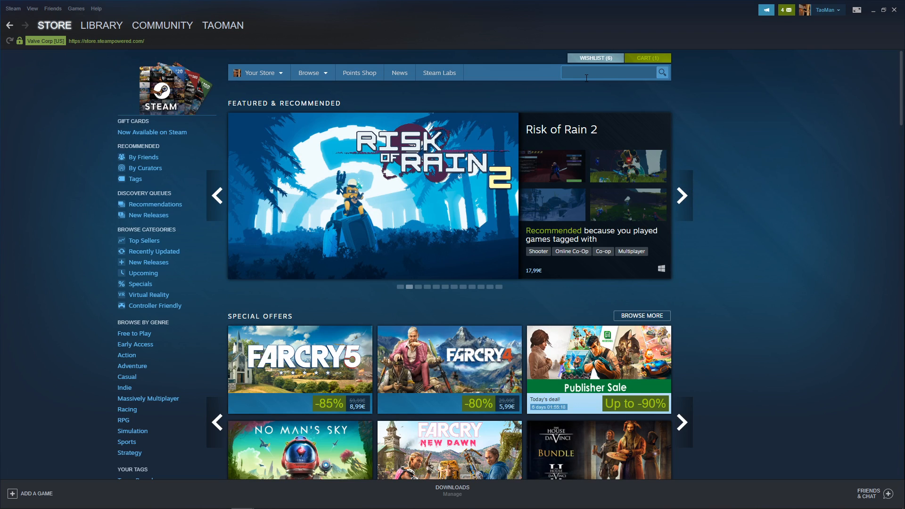
Search the store for 'gift' to reach the Steam Gift Cards page.
type("gift")
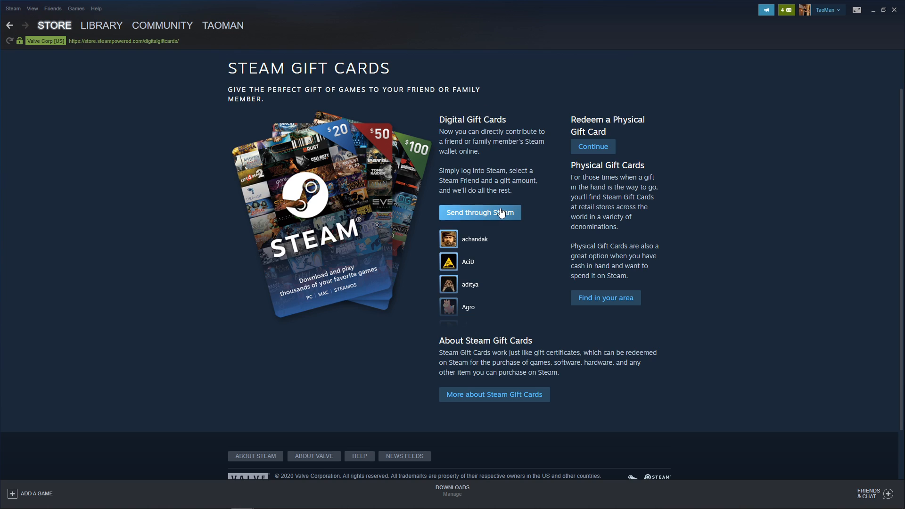
mouse_move(498, 221)
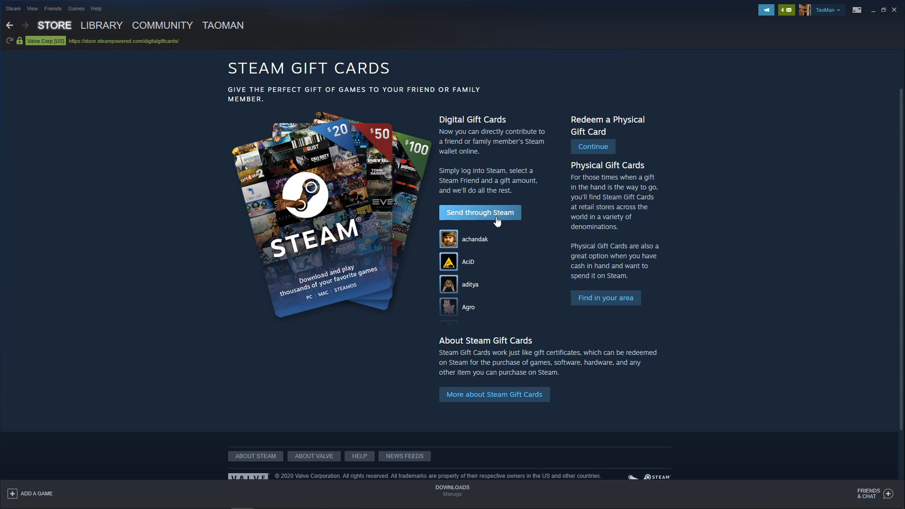
Choose 'Send through Steam' and browse the available gift card amounts.
left_click(479, 212)
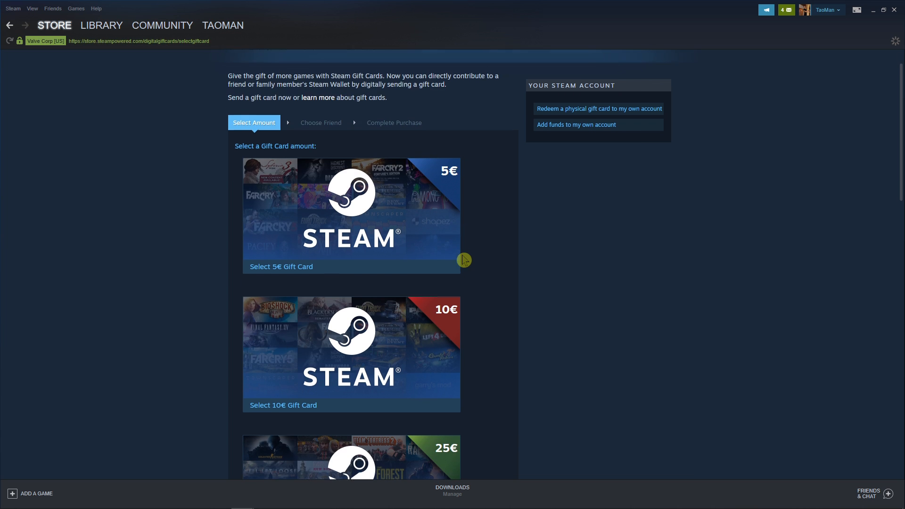
scroll("down", 3)
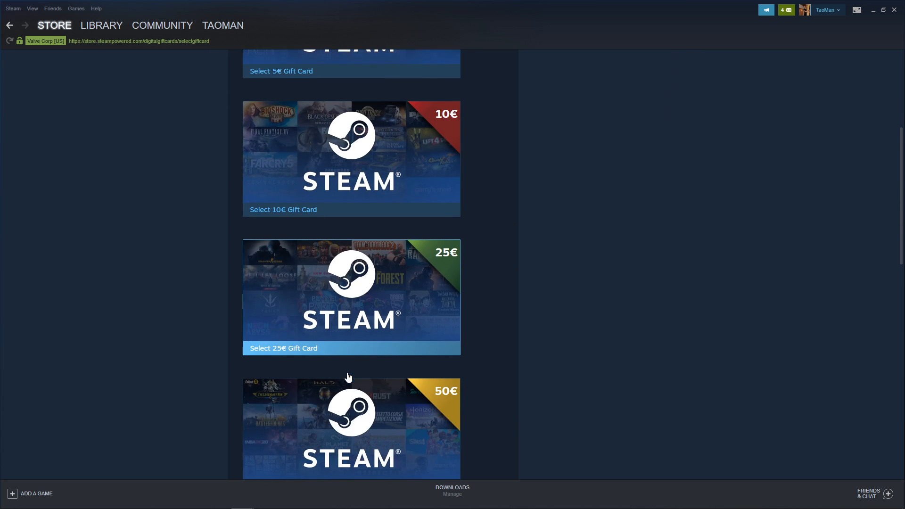
scroll("down", 3)
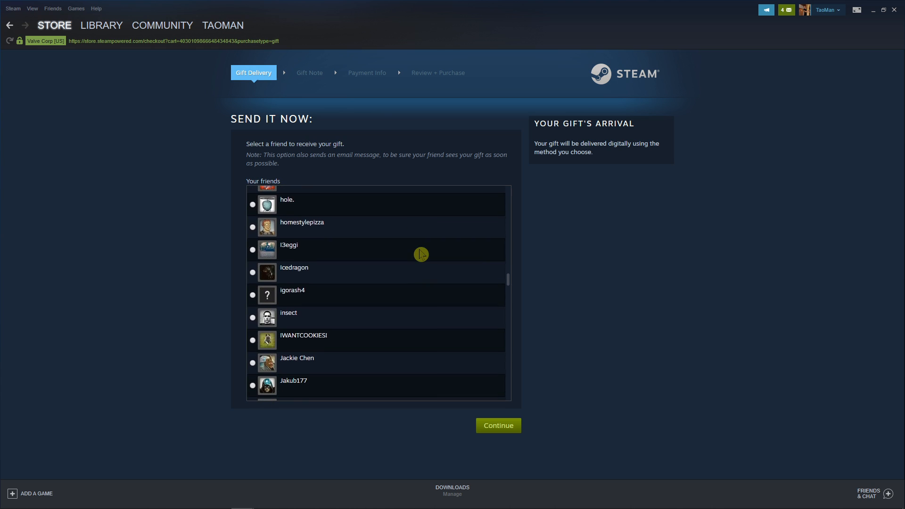
scroll("down", 3)
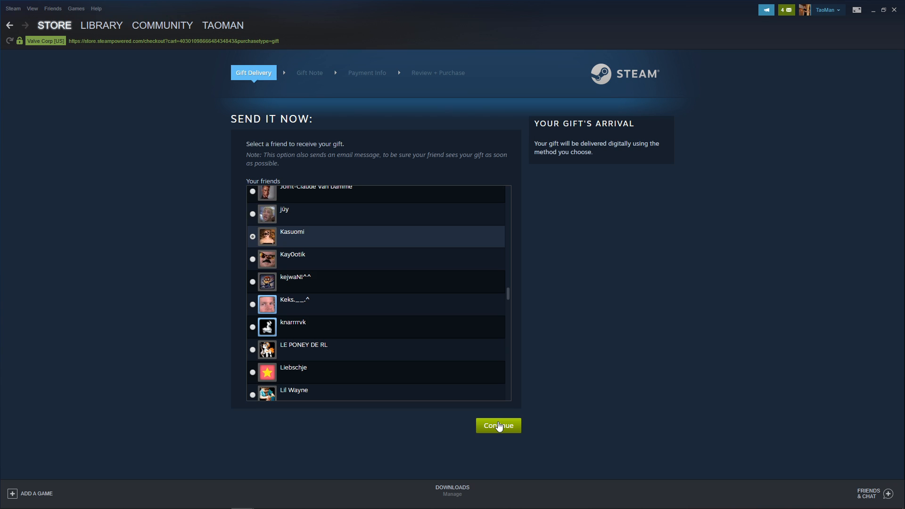
left_click(498, 426)
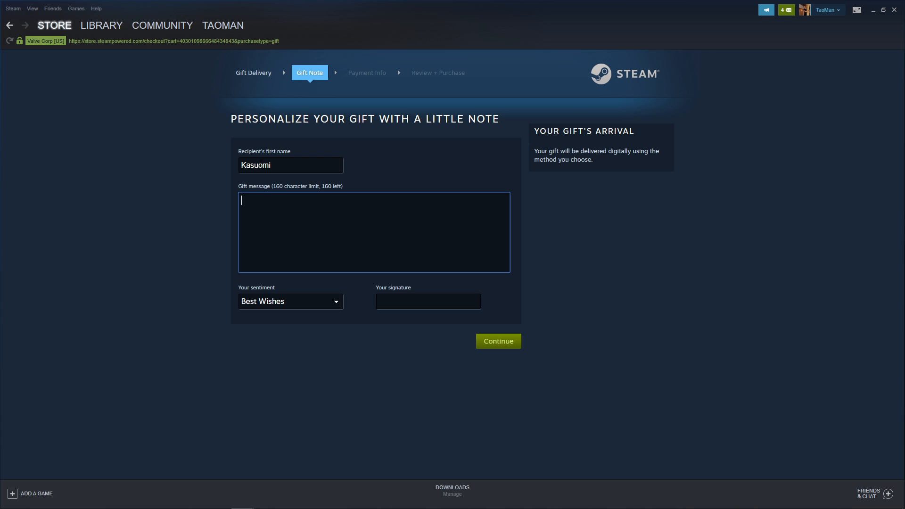
Write the note 'Hey there, I hope you will appreciate it!', sign it 'T', and continue.
type("Hey there, I")
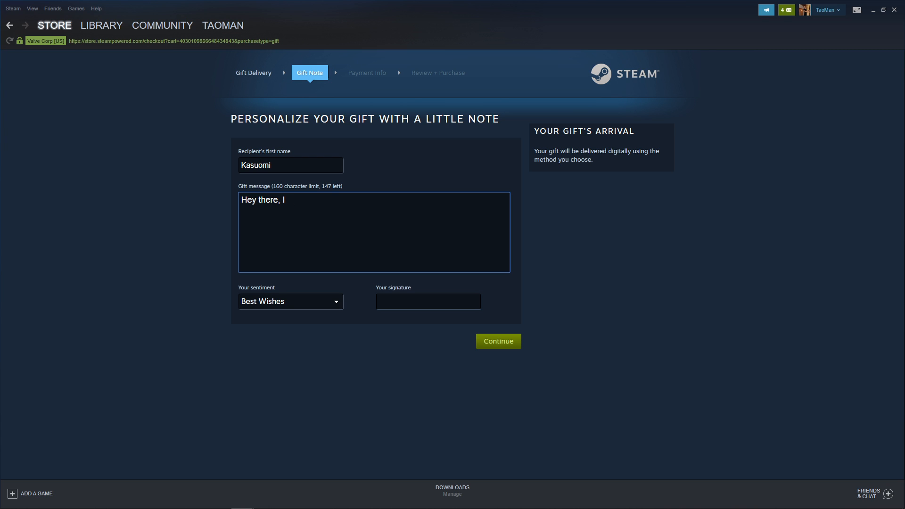
type("hope you will app")
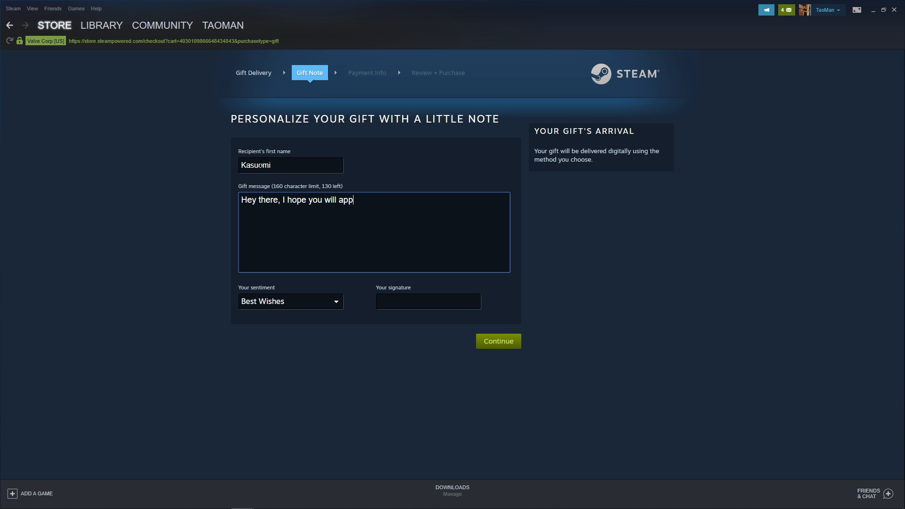
type("reciate it!")
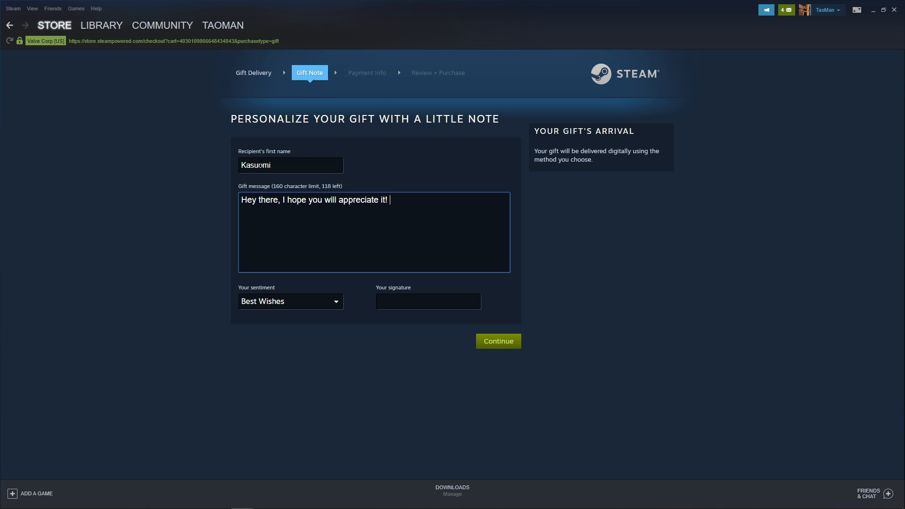
left_click(428, 301)
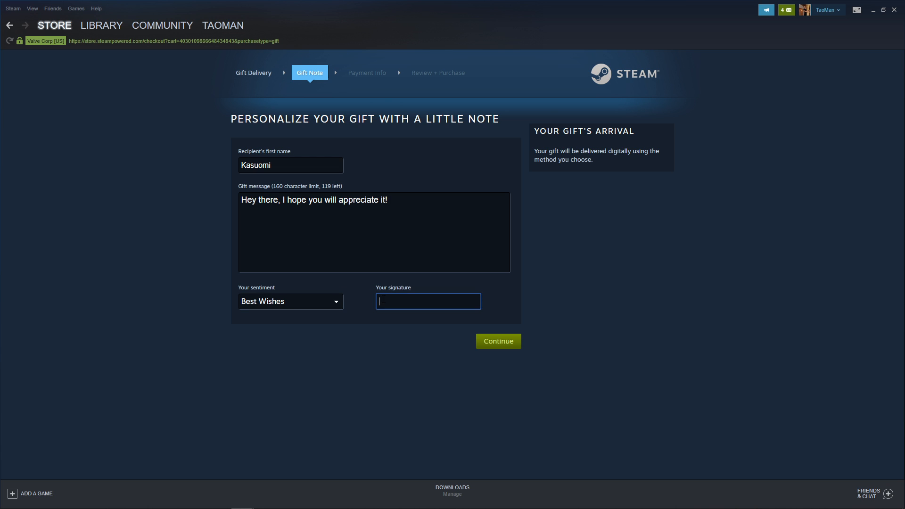
type("T")
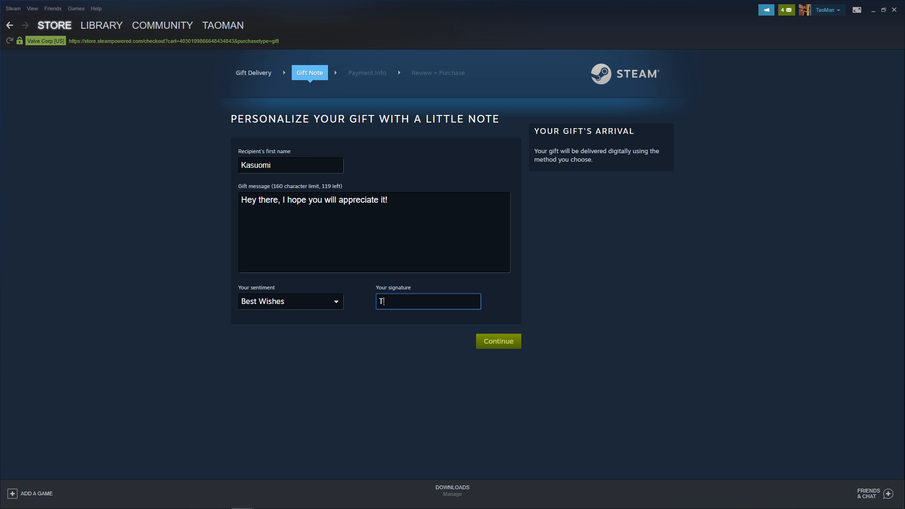
left_click(497, 341)
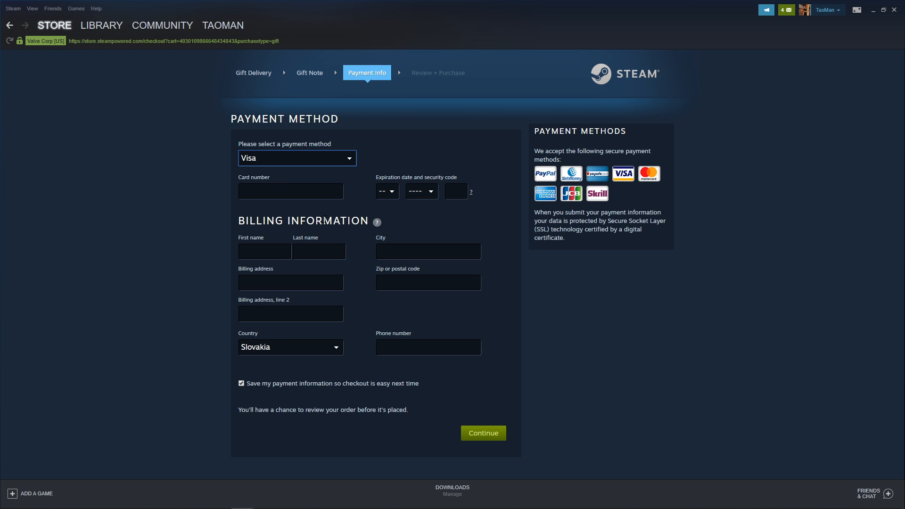
Select PayPal in the payment method dropdown.
left_click(290, 191)
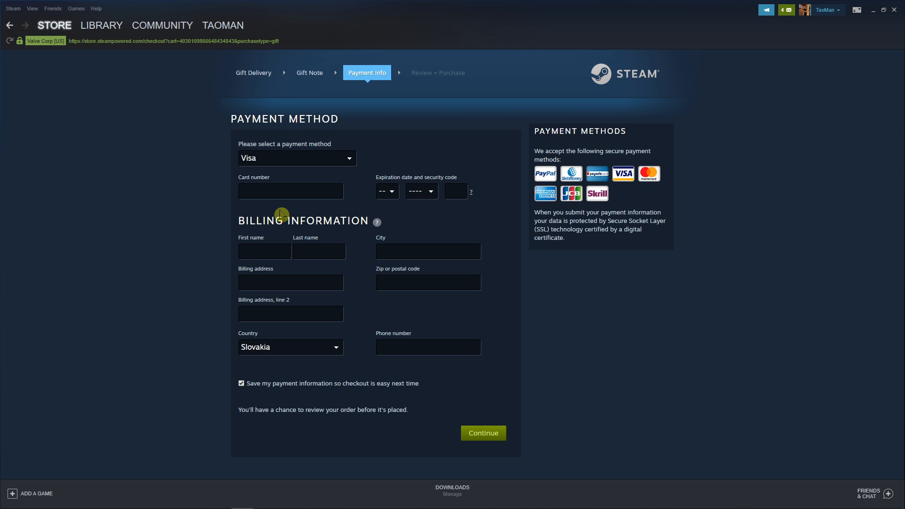
mouse_move(260, 147)
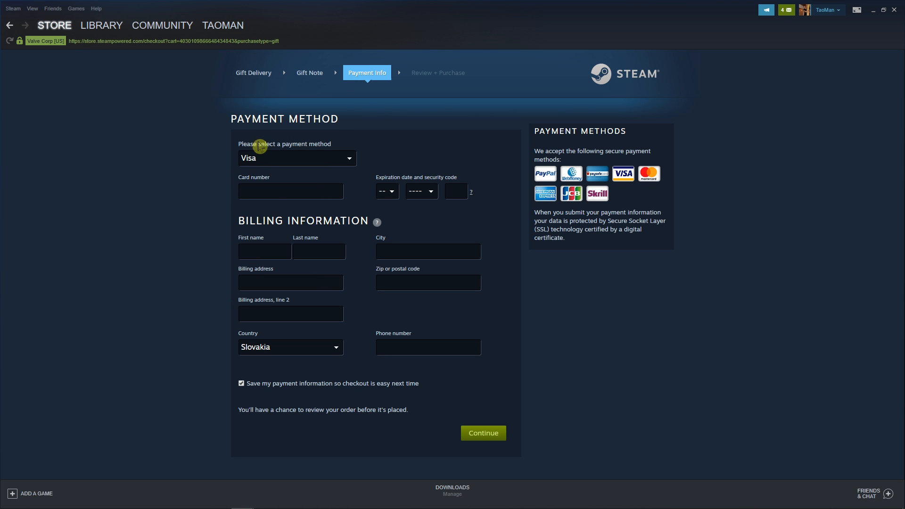
left_click(296, 157)
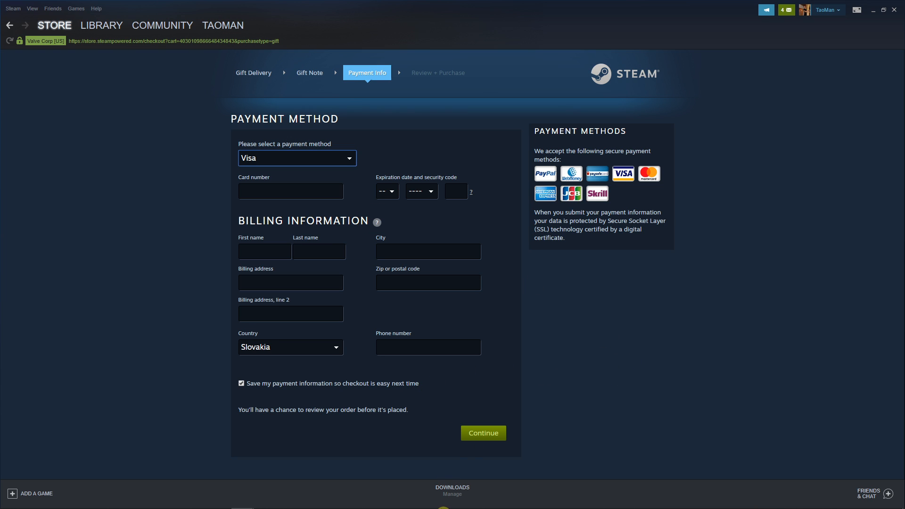
left_click(296, 157)
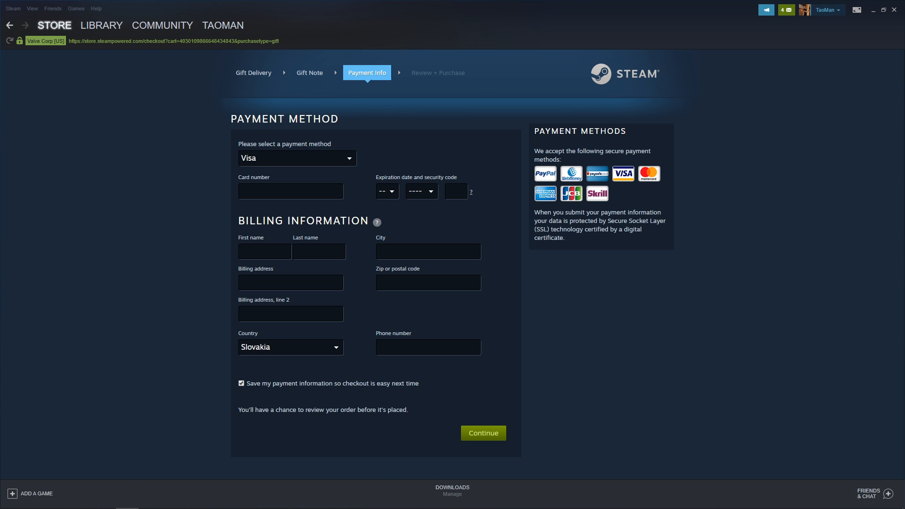
left_click(296, 157)
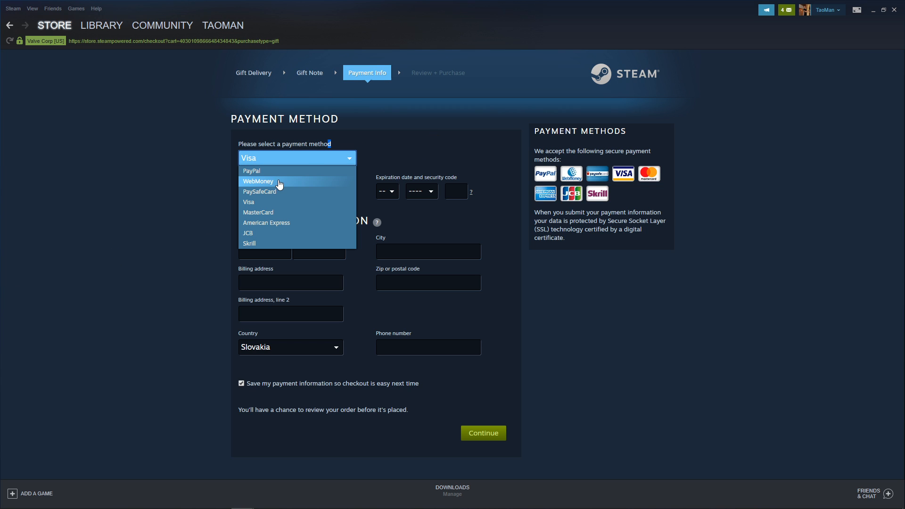
left_click(251, 171)
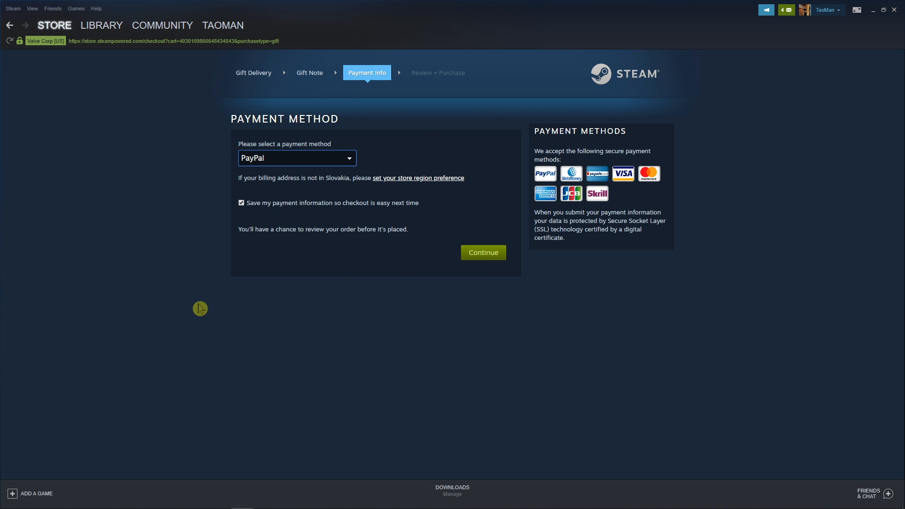